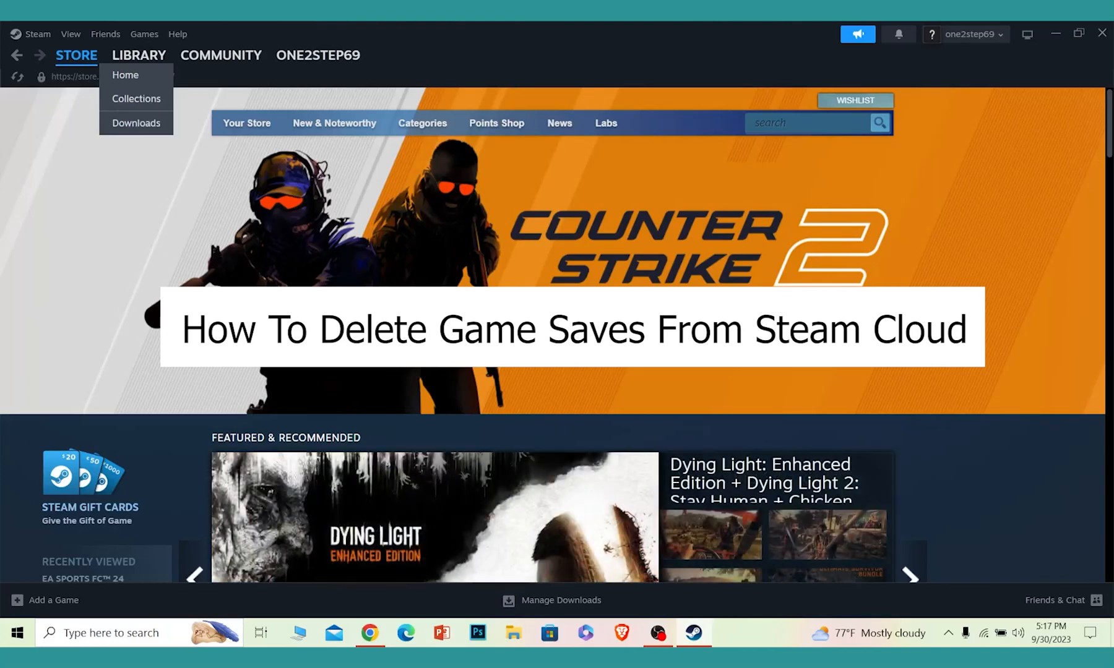
{"action": "mouse_move", "coordinate": [915, 461]}
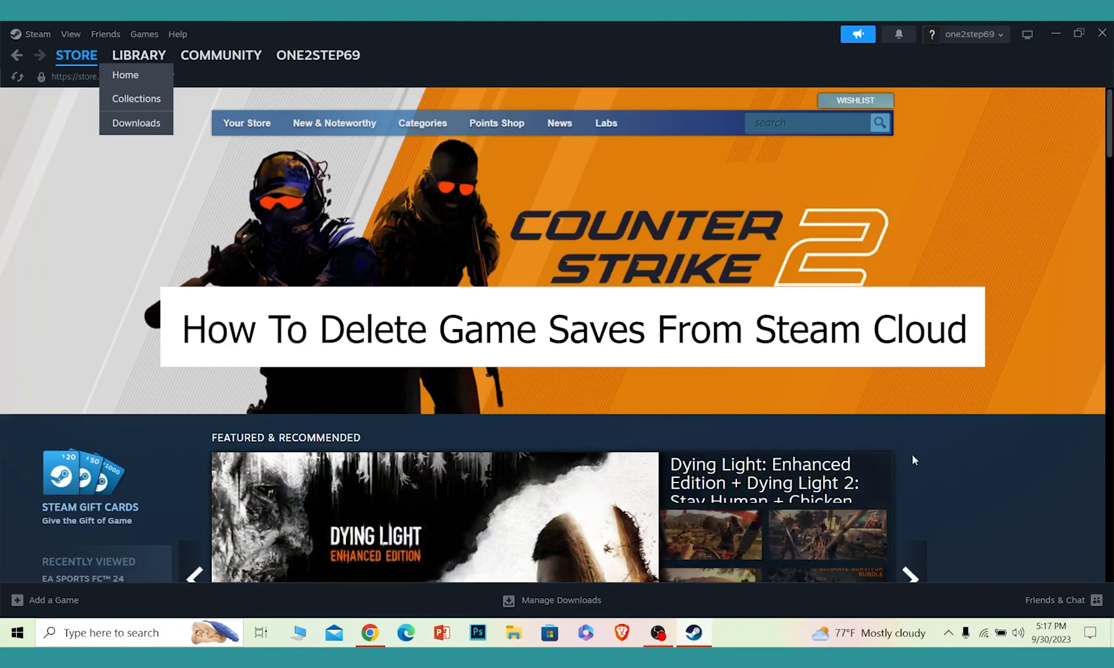
- Reach the Steam client settings window from the top-left Steam menu
{"action": "left_click", "coordinate": [37, 35]}
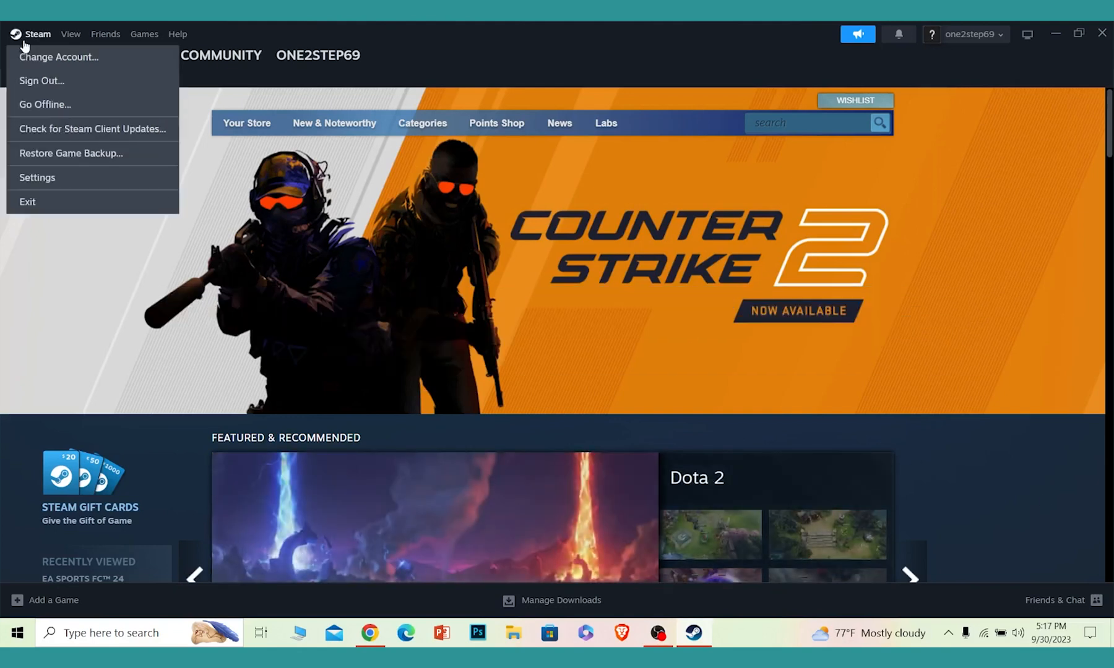
{"action": "left_click", "coordinate": [36, 179]}
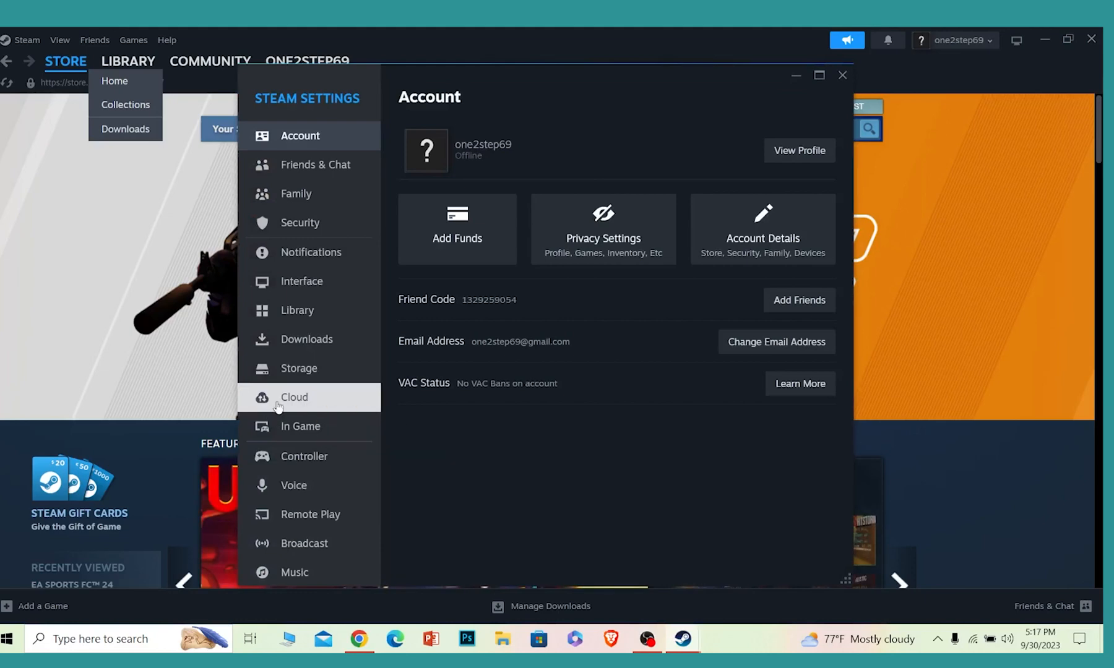
- In the Cloud section, switch off the Enable Steam Cloud synchronization toggle
{"action": "left_click", "coordinate": [294, 397]}
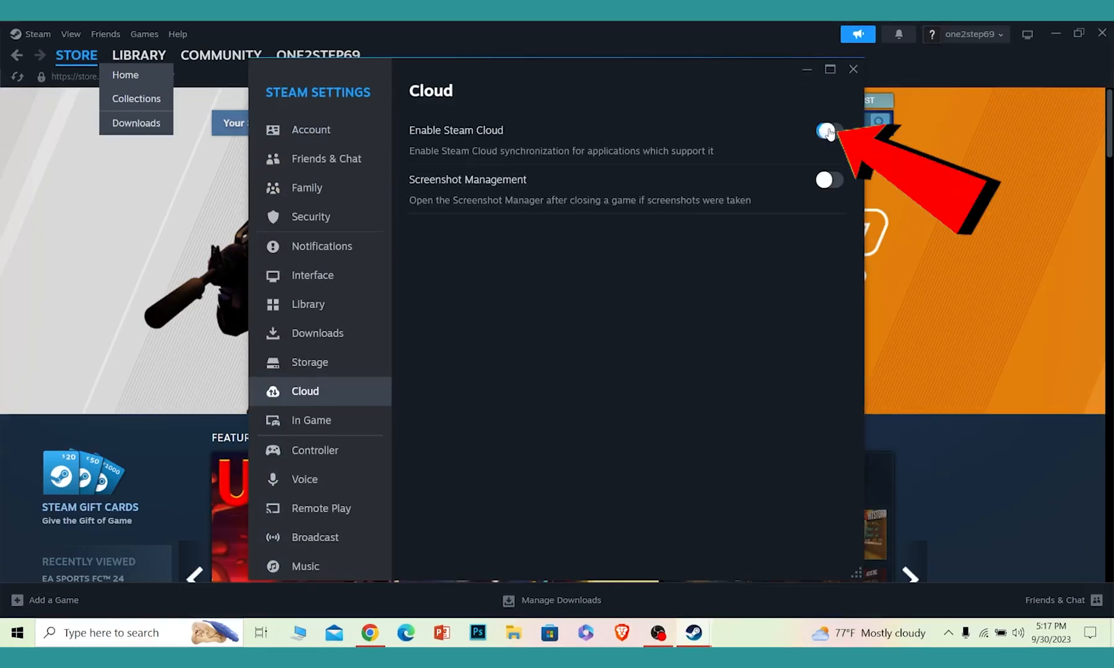
{"action": "left_click", "coordinate": [853, 70]}
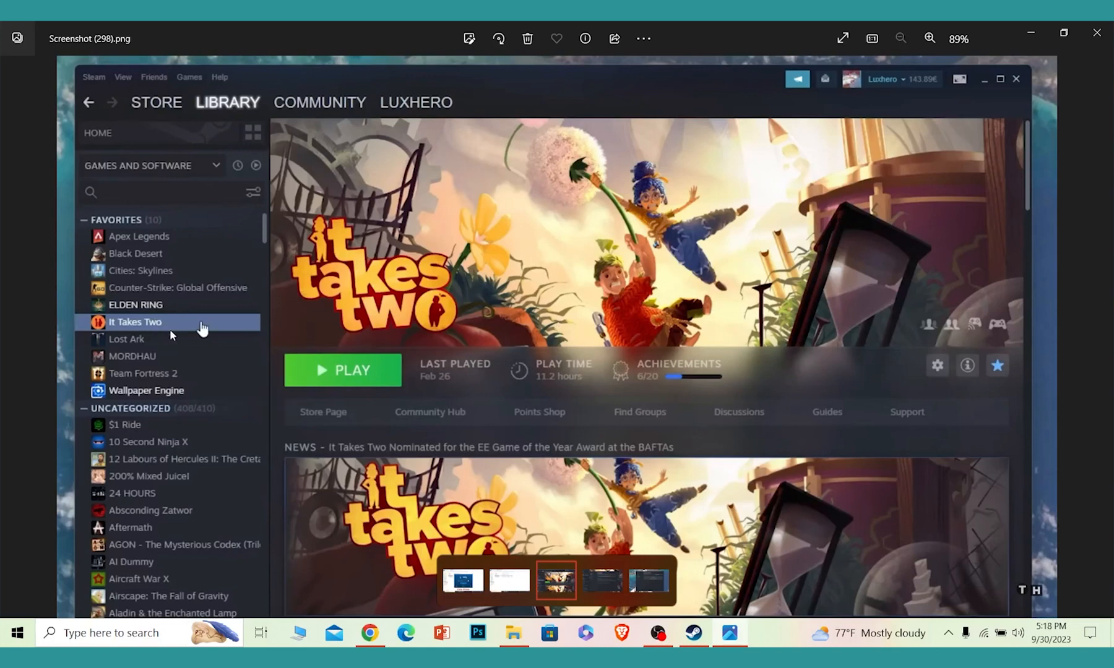
{"action": "mouse_move", "coordinate": [199, 332]}
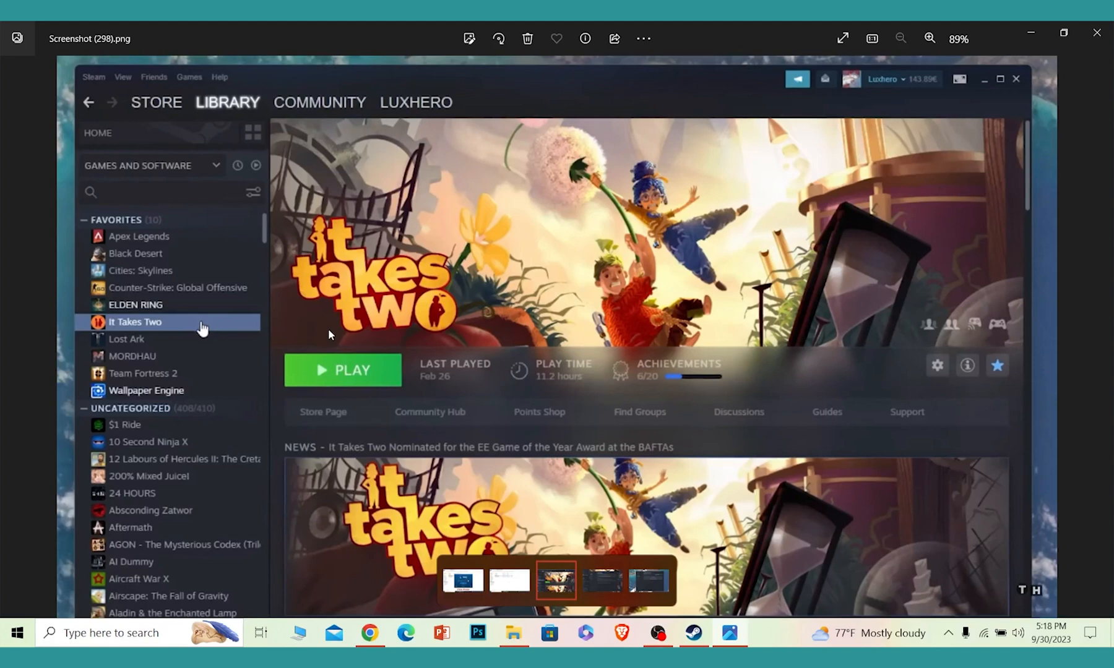
{"action": "mouse_move", "coordinate": [248, 313]}
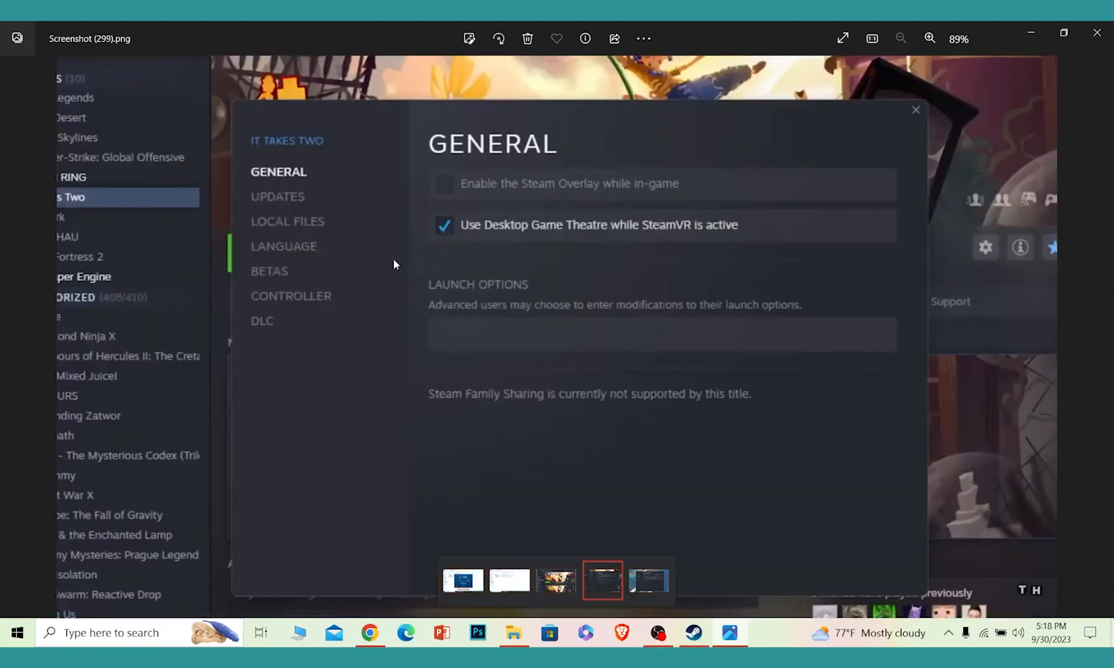
{"action": "mouse_move", "coordinate": [916, 326]}
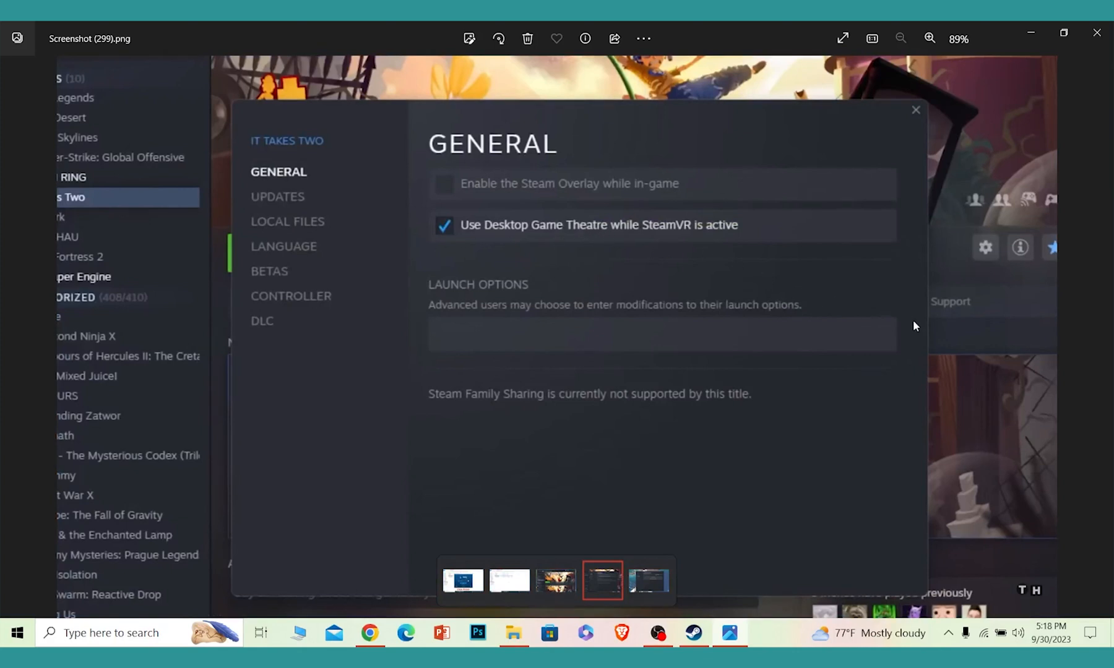
{"action": "mouse_move", "coordinate": [299, 231]}
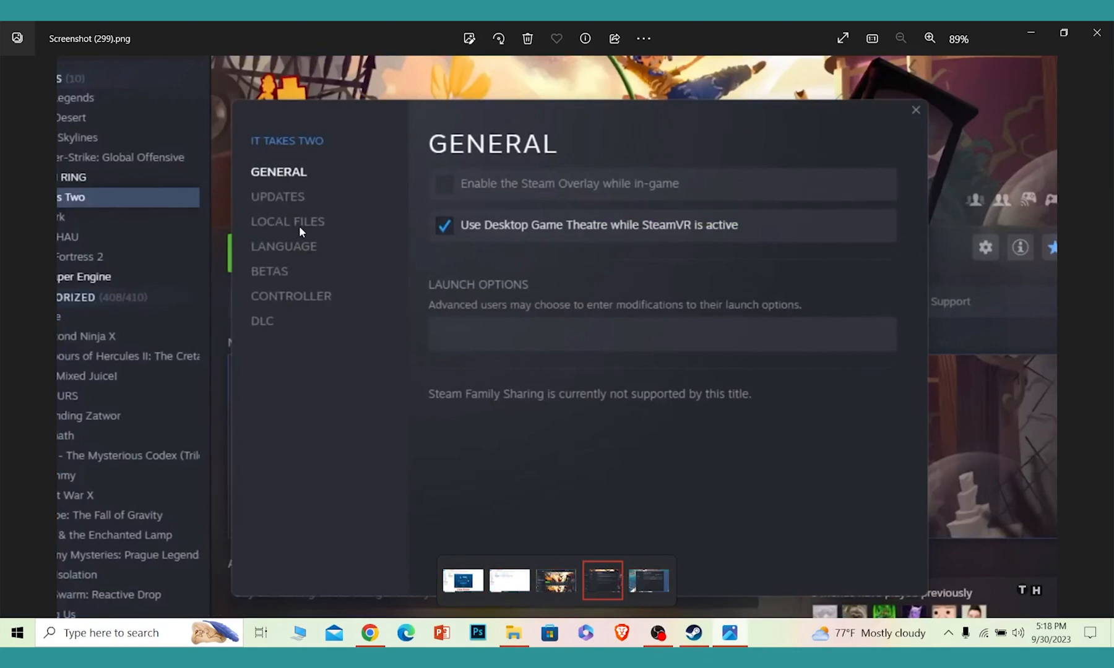
- Advance past the Local Files screenshot to the one showing the game's install folder in File Explorer
{"action": "left_click", "coordinate": [287, 222]}
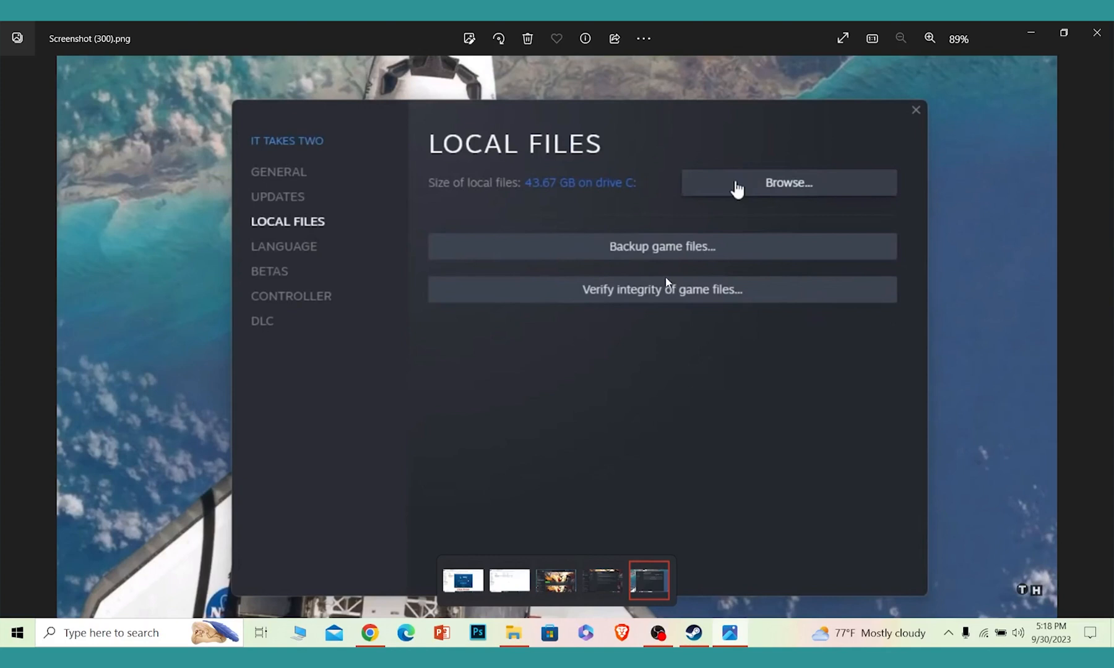
{"action": "left_click", "coordinate": [787, 182]}
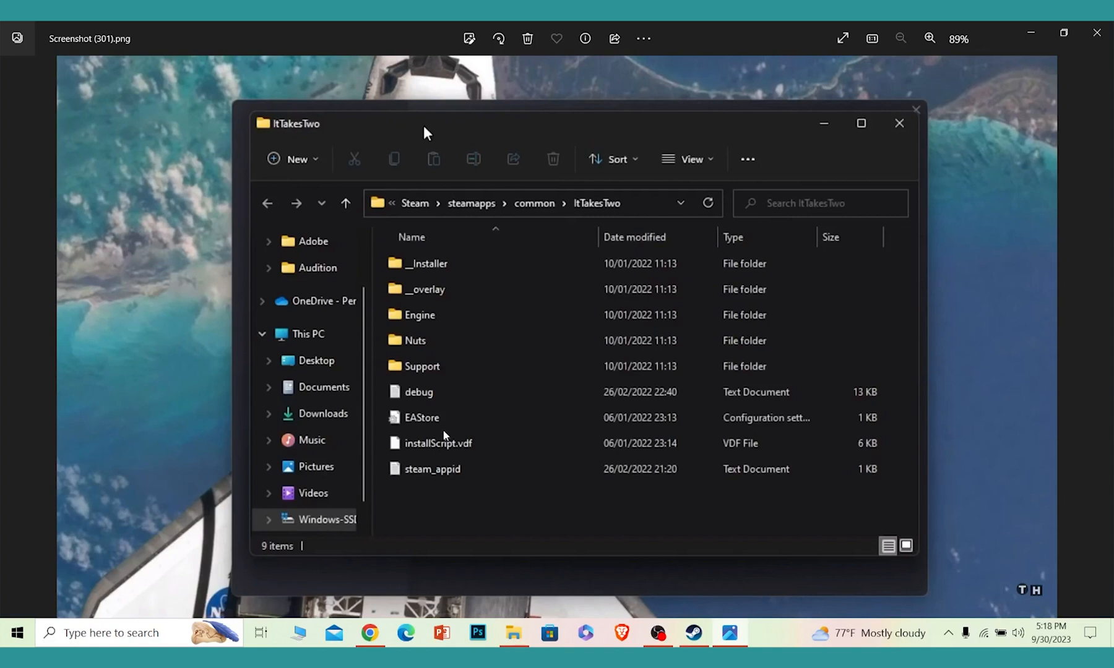
{"action": "mouse_move", "coordinate": [481, 493]}
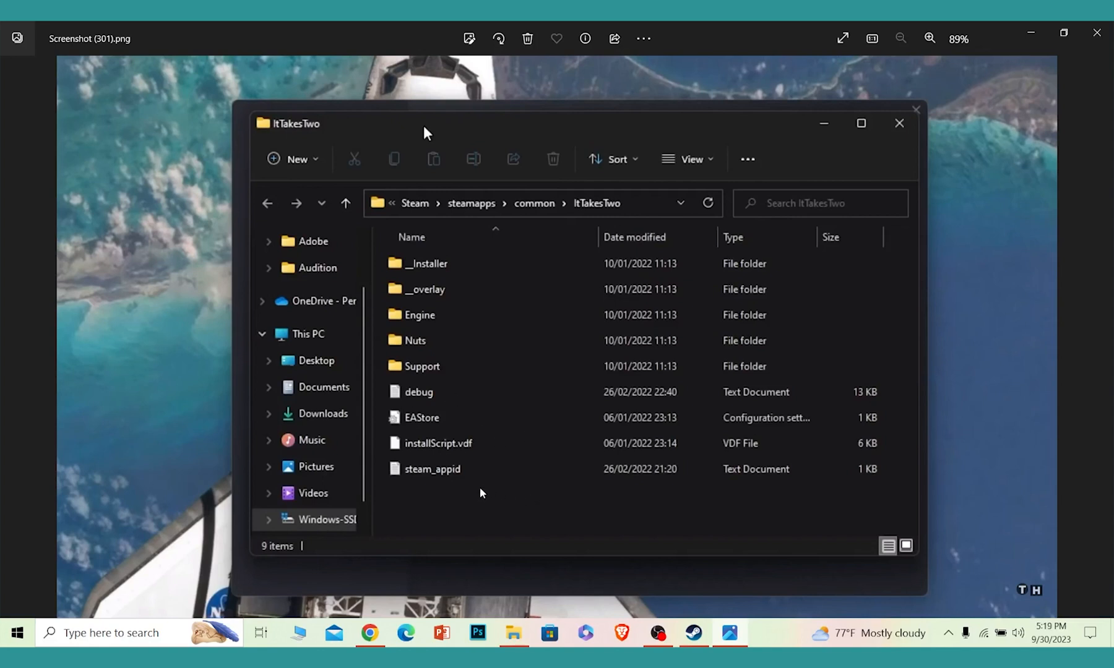
{"action": "mouse_move", "coordinate": [426, 320]}
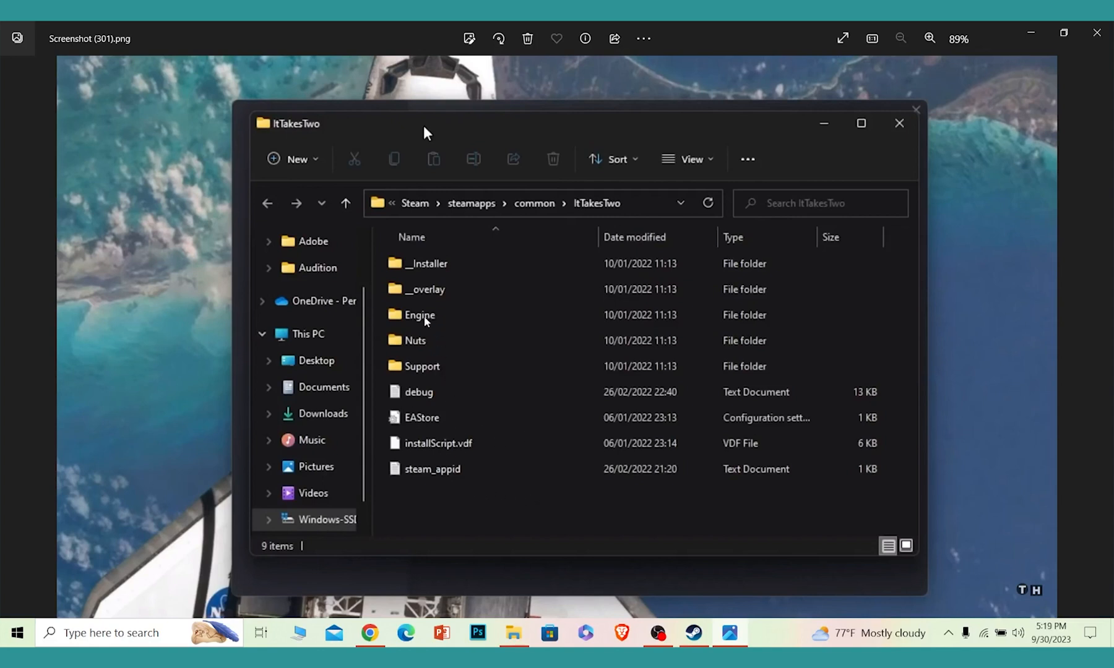
{"action": "mouse_move", "coordinate": [462, 481]}
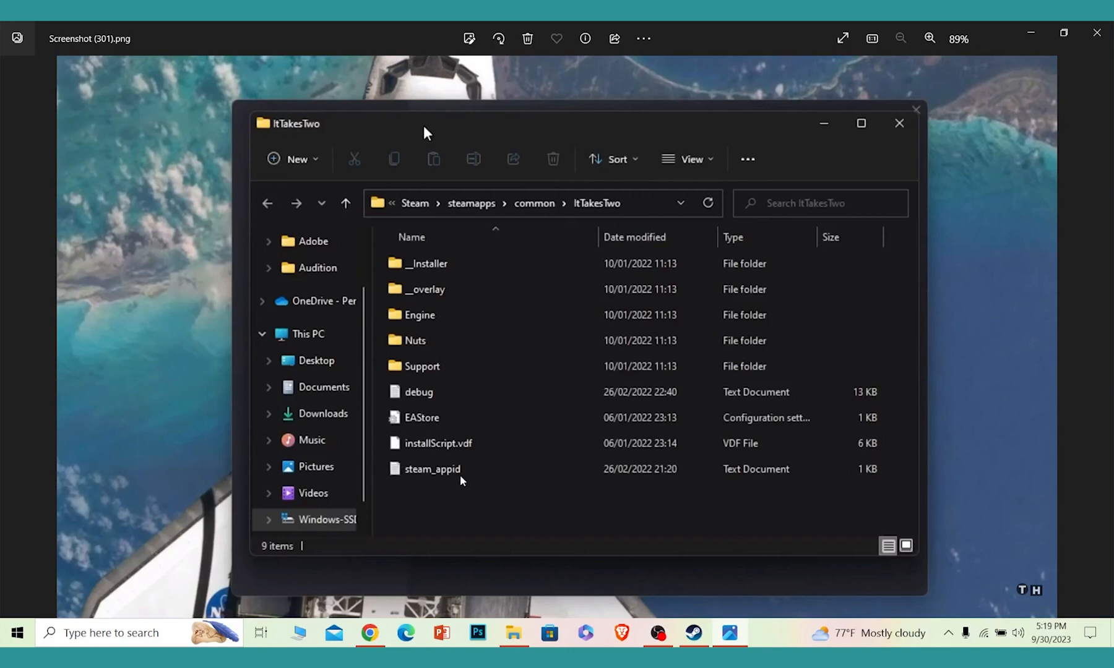
{"action": "mouse_move", "coordinate": [671, 355]}
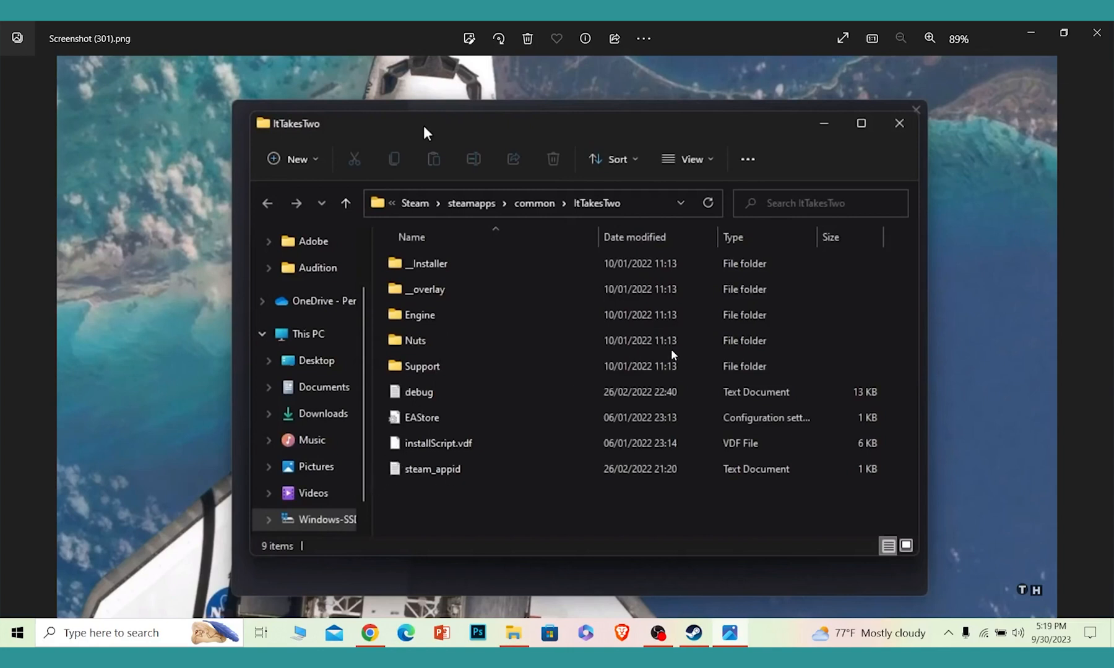
{"action": "mouse_move", "coordinate": [338, 388]}
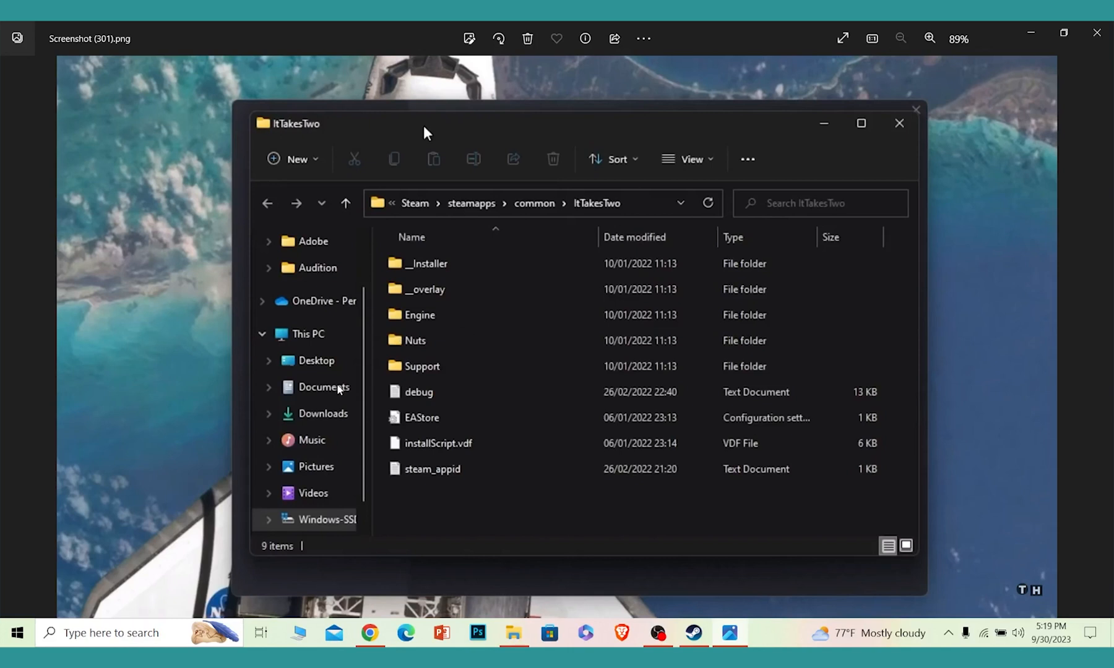
{"action": "mouse_move", "coordinate": [348, 383]}
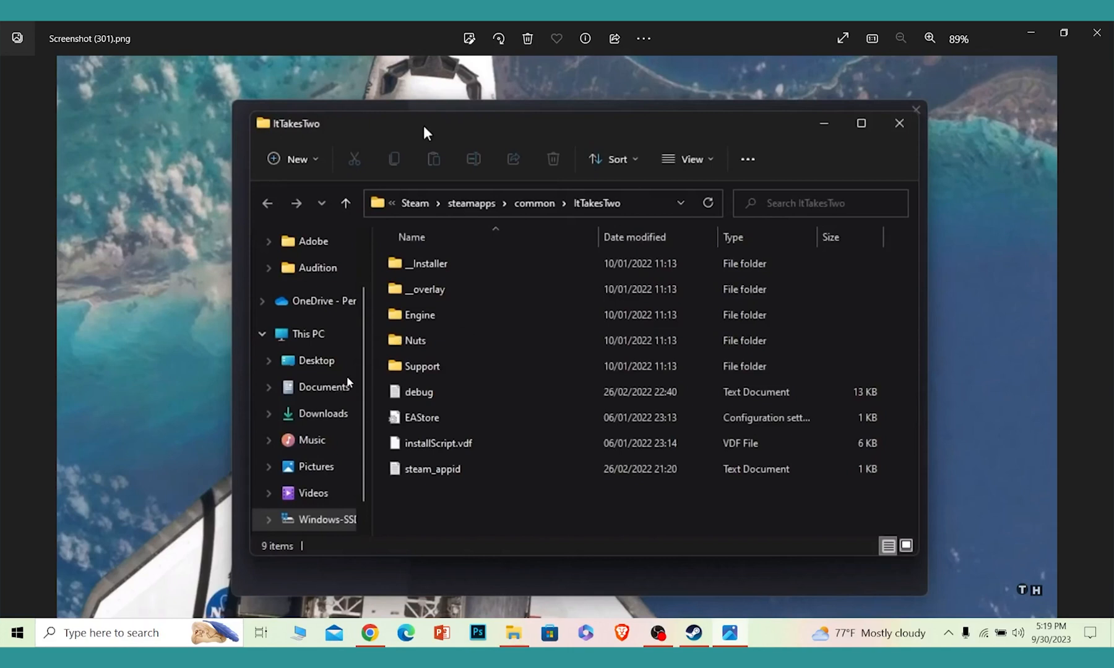
{"action": "mouse_move", "coordinate": [303, 432]}
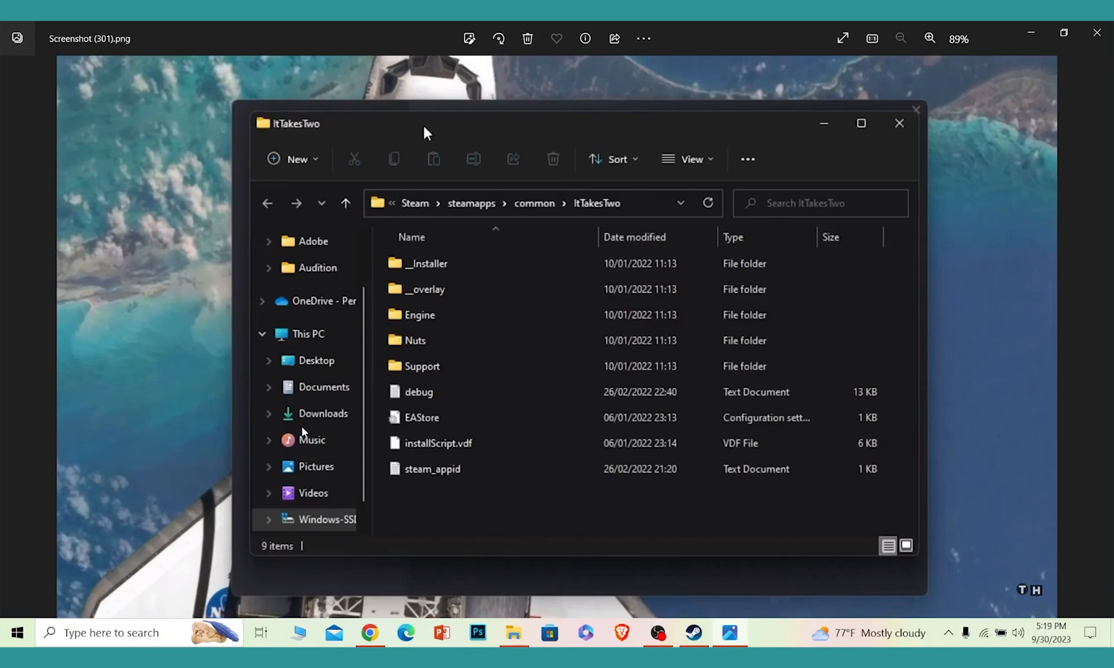
{"action": "mouse_move", "coordinate": [363, 537]}
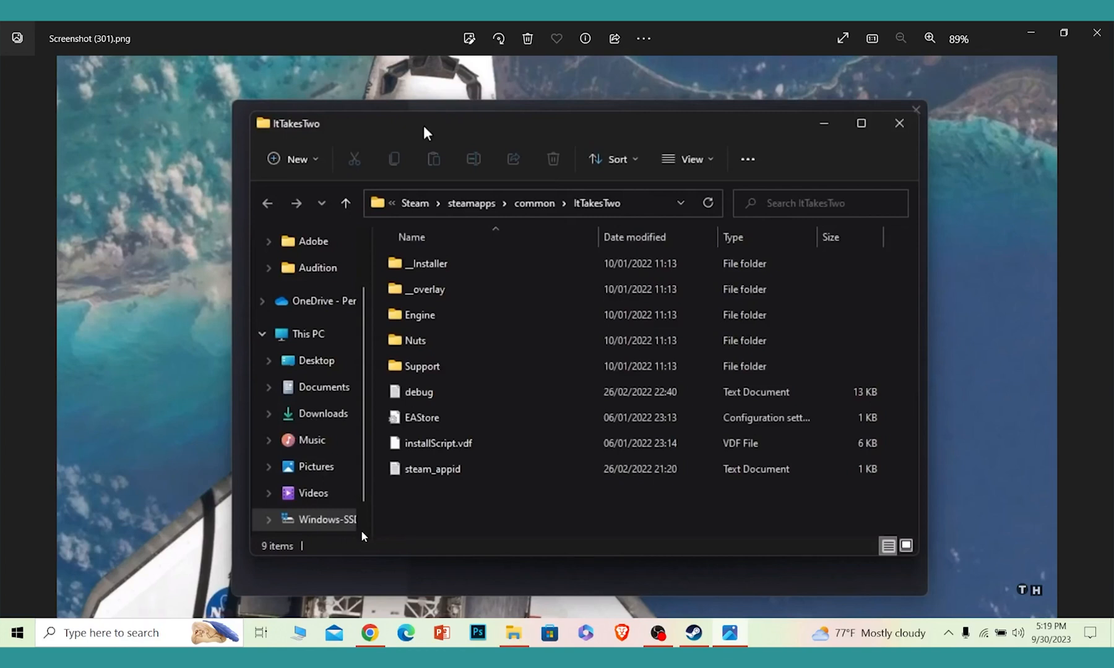